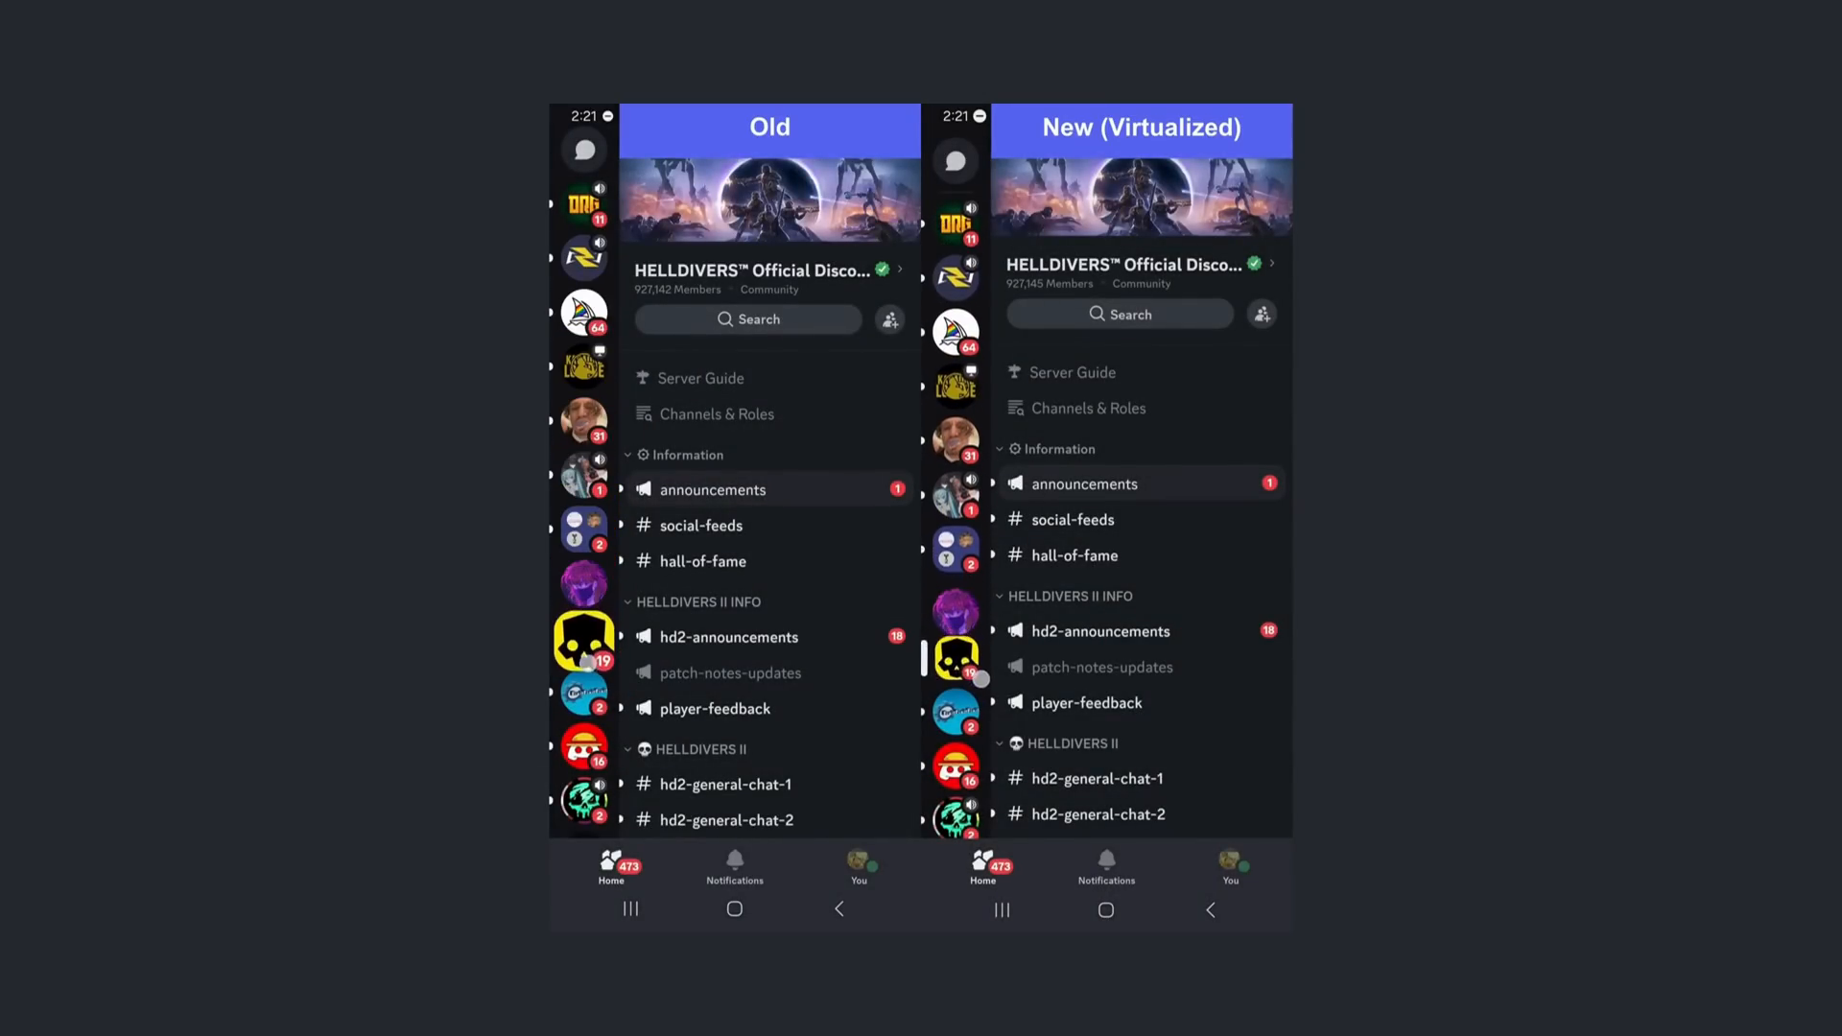
{"action": "scroll", "scroll_direction": "down", "scroll_amount": 3}
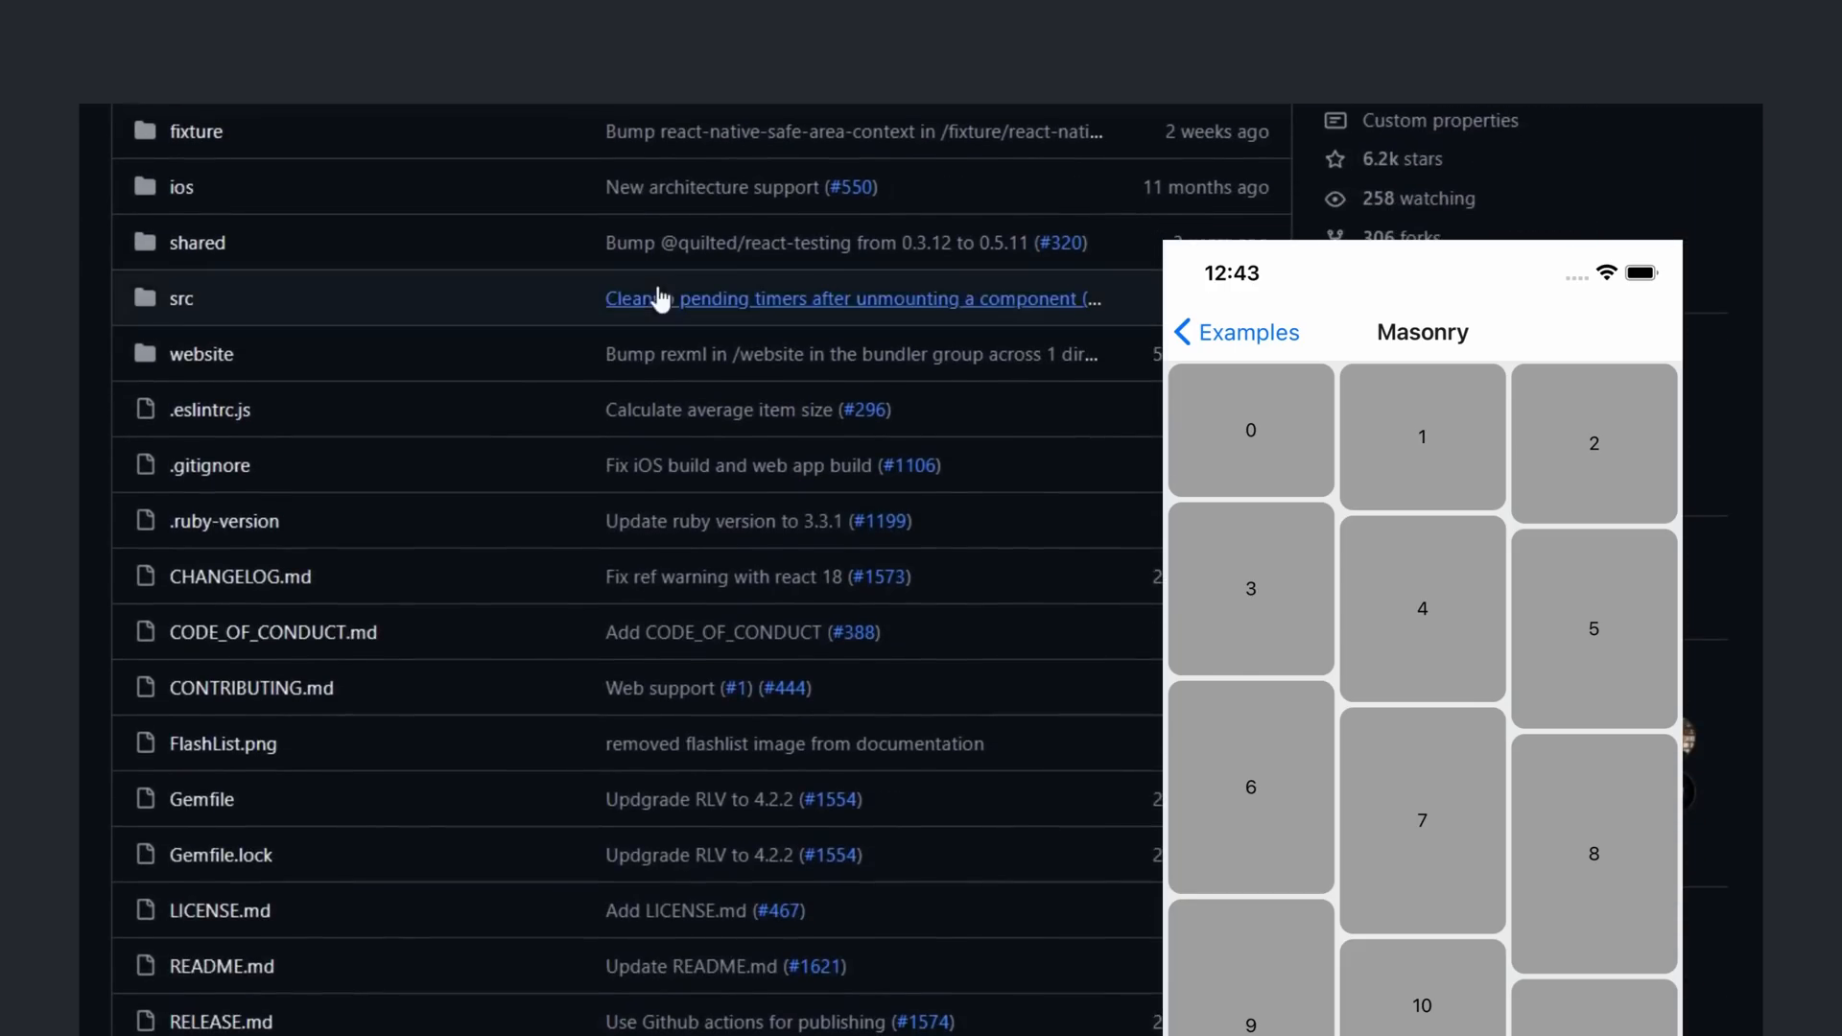
{"action": "scroll", "scroll_direction": "down", "scroll_amount": 3}
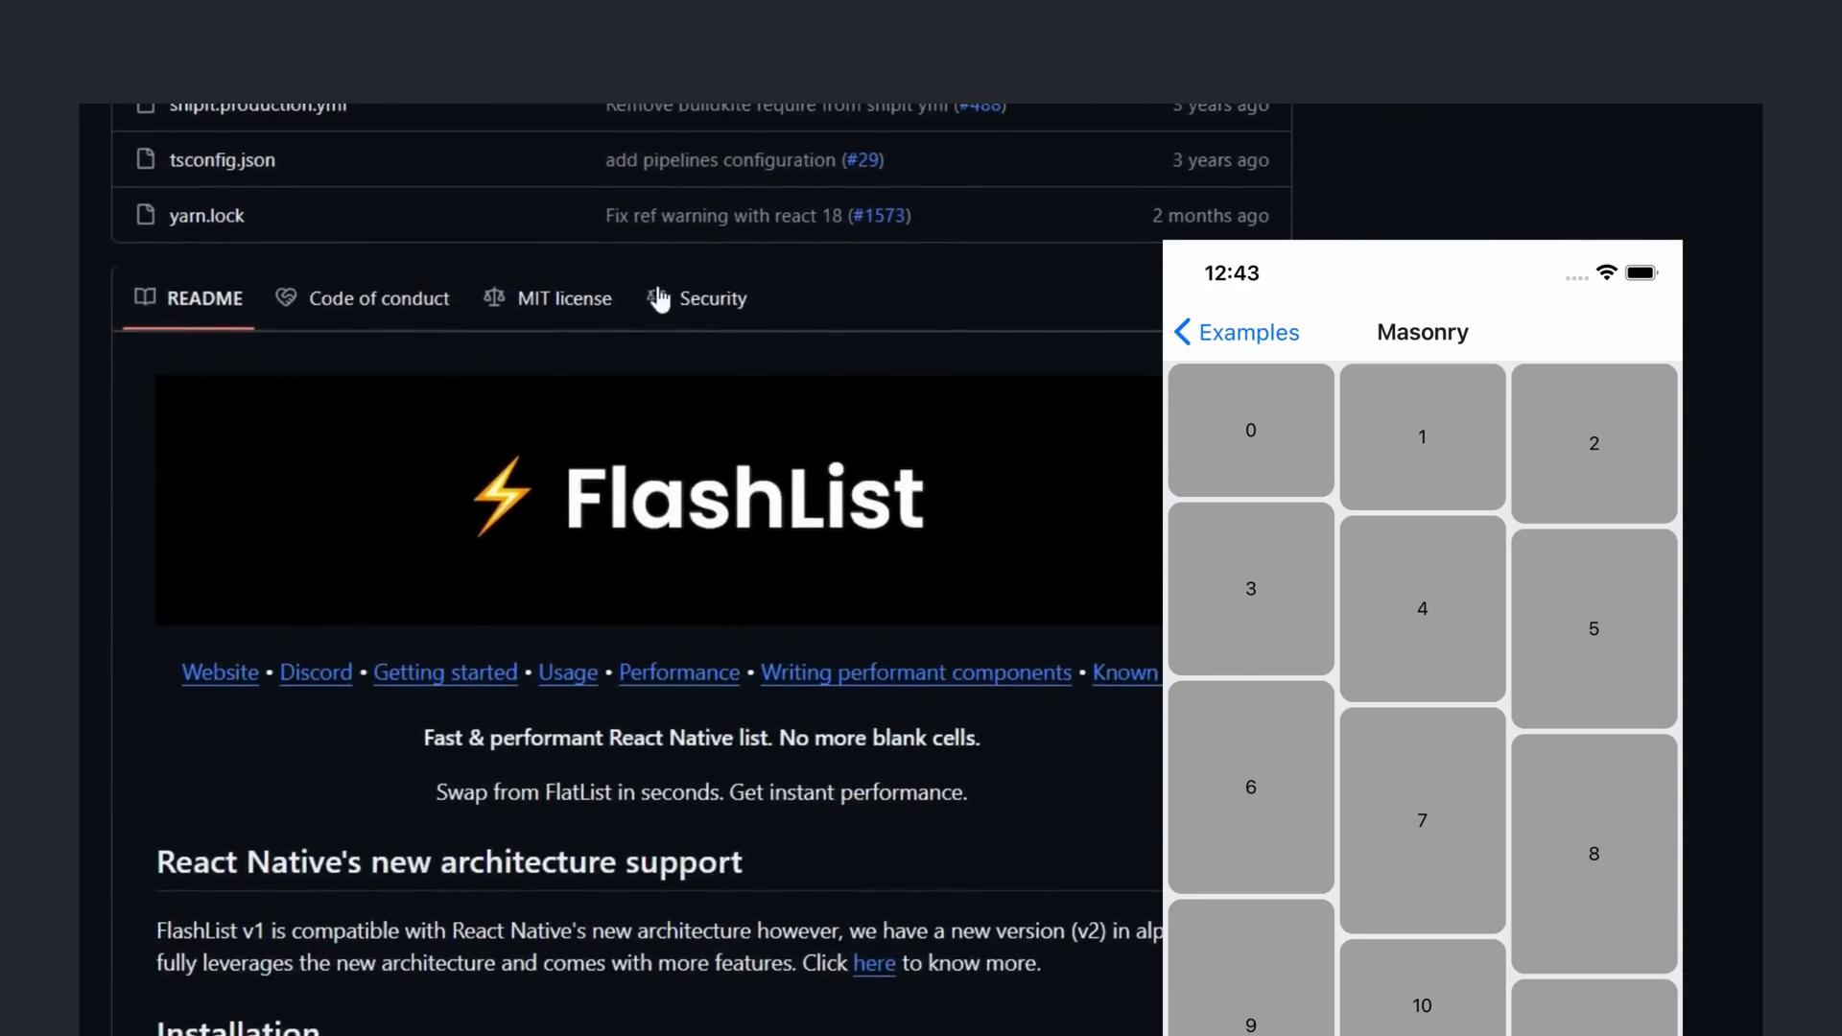